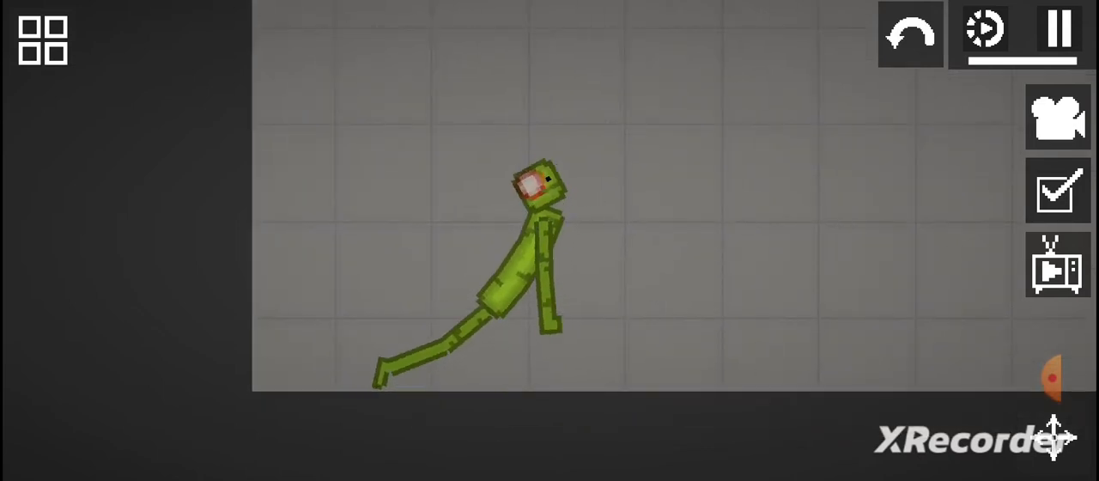
Stand the green melon ragdoll upright on the sandbox floor by its head.
left_click(41, 39)
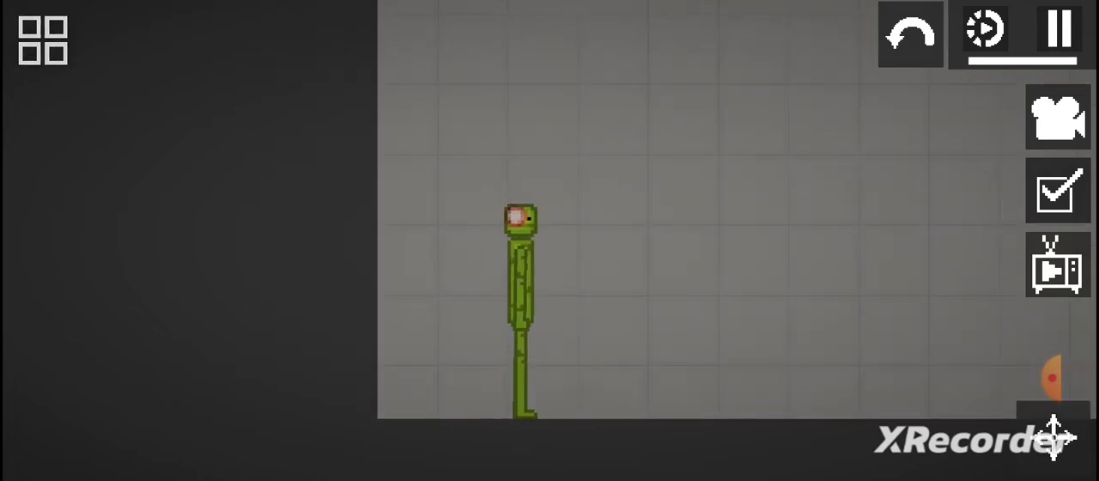
left_click(41, 40)
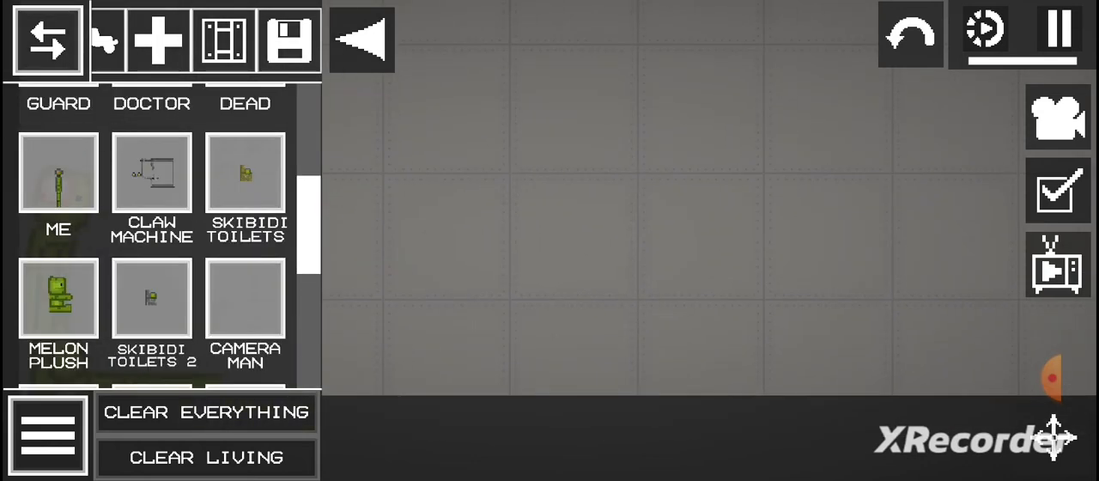
Scroll the Saves list down to Speaker Man, Big Speaker Man and Spider Speaker.
scroll("down", 3)
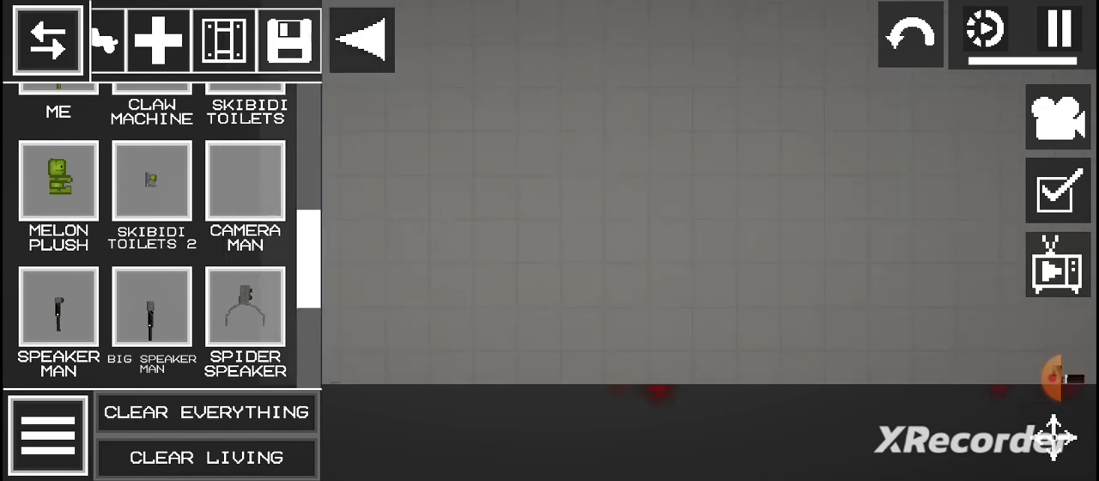
Scroll the Saves list back up to Guard, Doctor, Dead and Claw Machine.
scroll("up", 3)
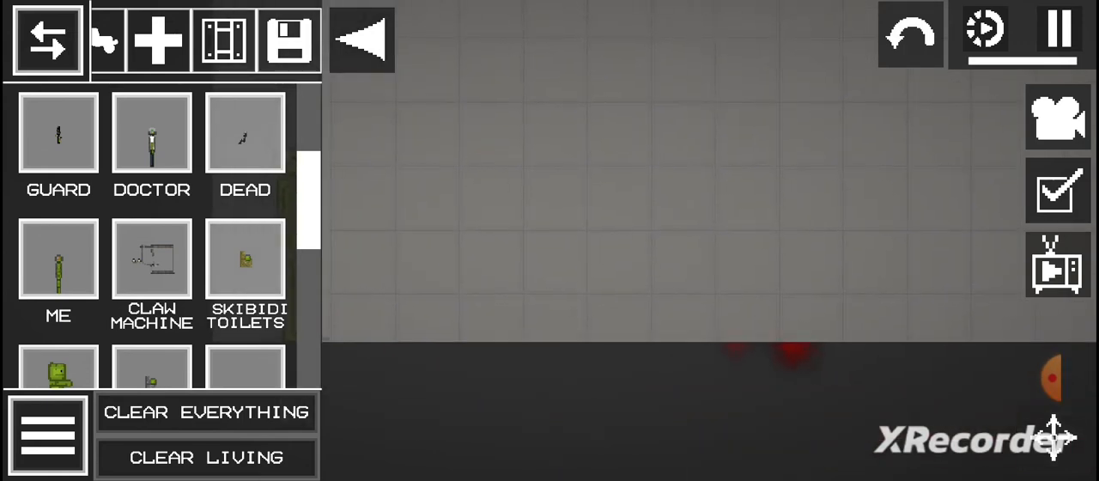
Spawn the green melon ragdoll from Saves into the sandbox room.
scroll("down", 3)
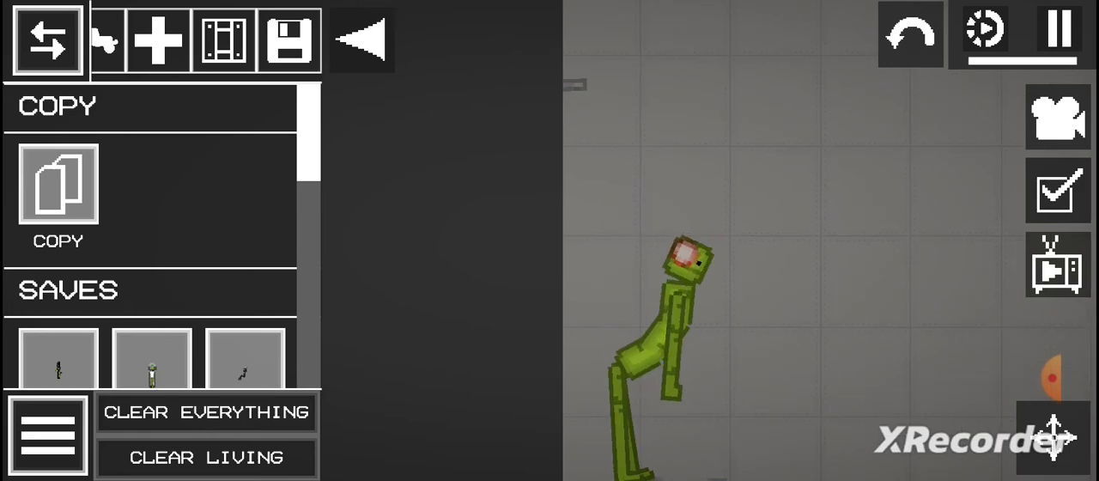
left_click(206, 412)
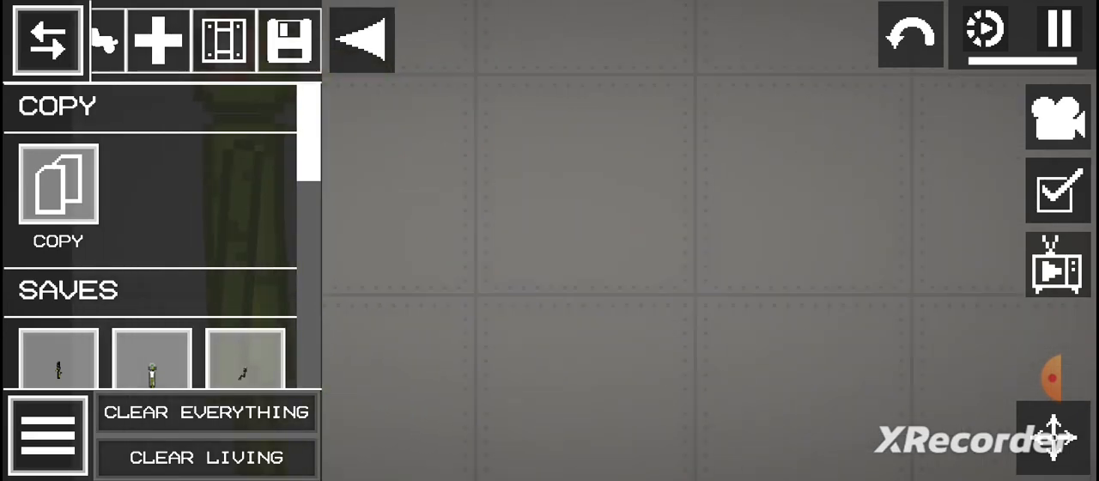